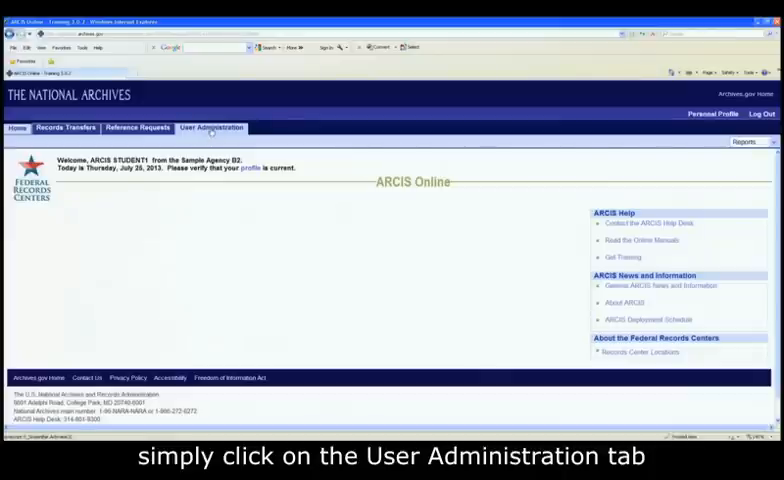
left_click(210, 128)
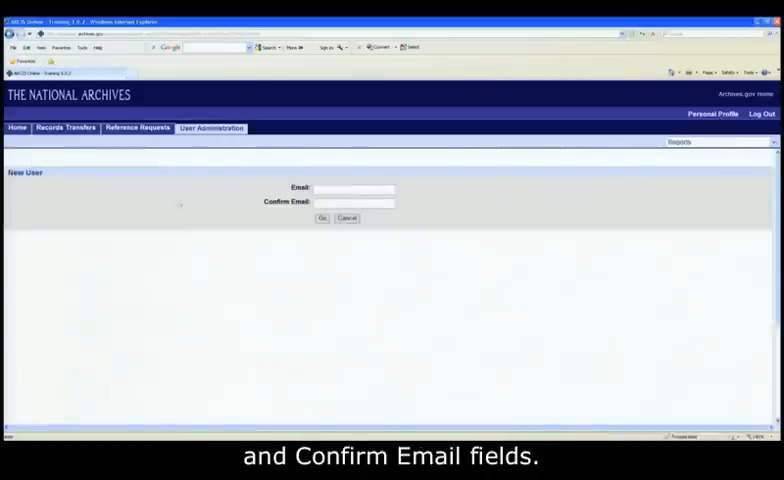
left_click(356, 188)
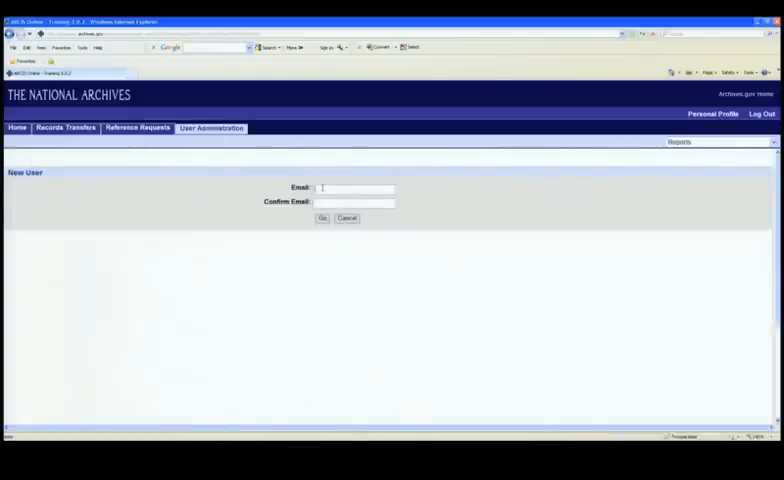
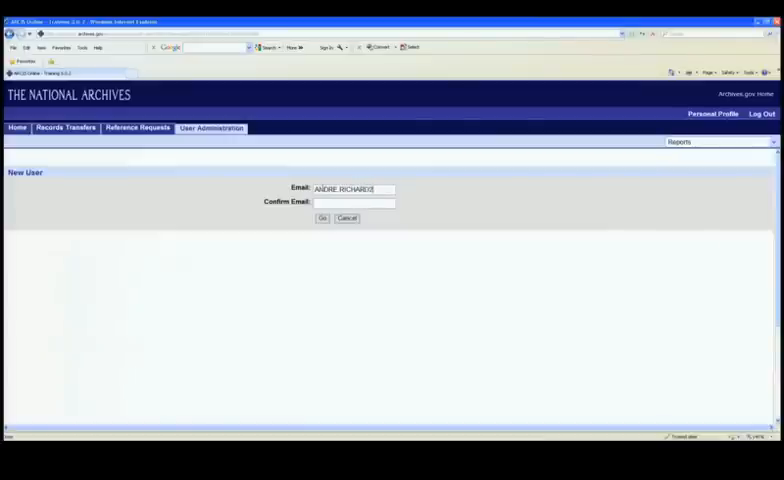
type("@82")
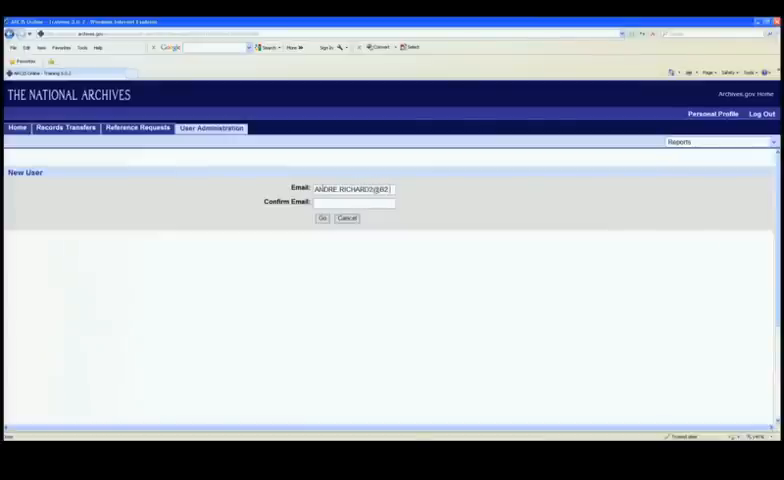
type("AN")
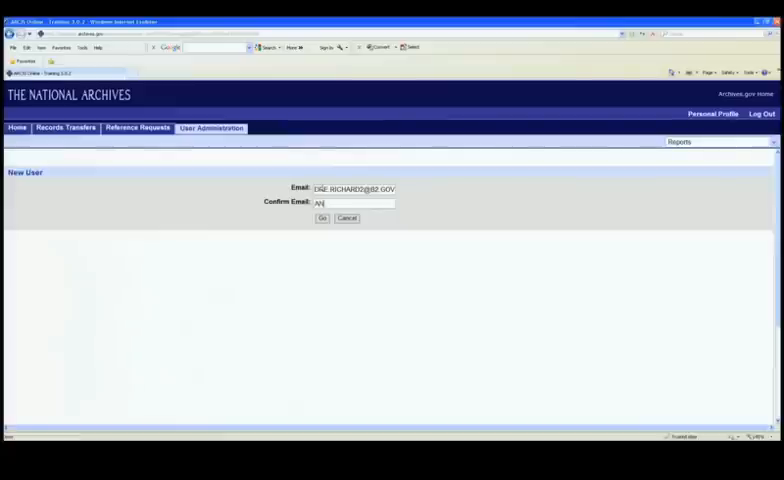
type("ANDRE RI")
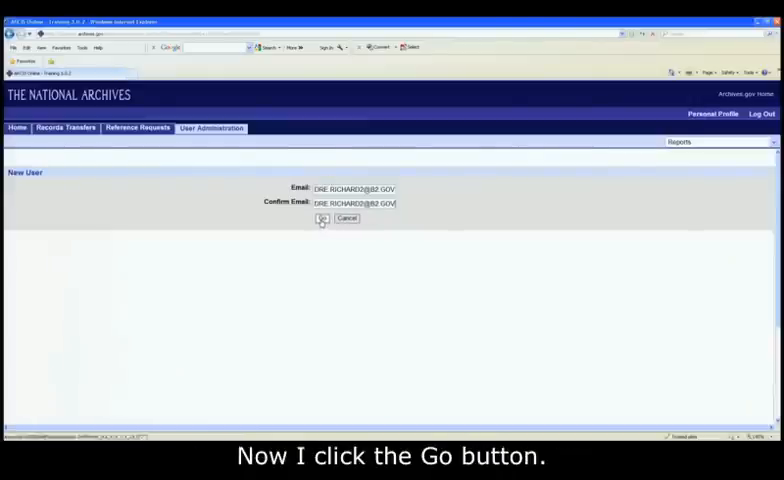
left_click(322, 218)
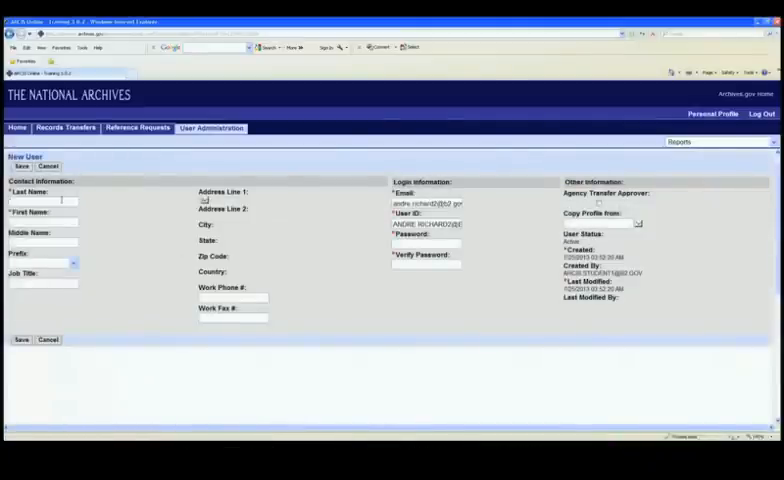
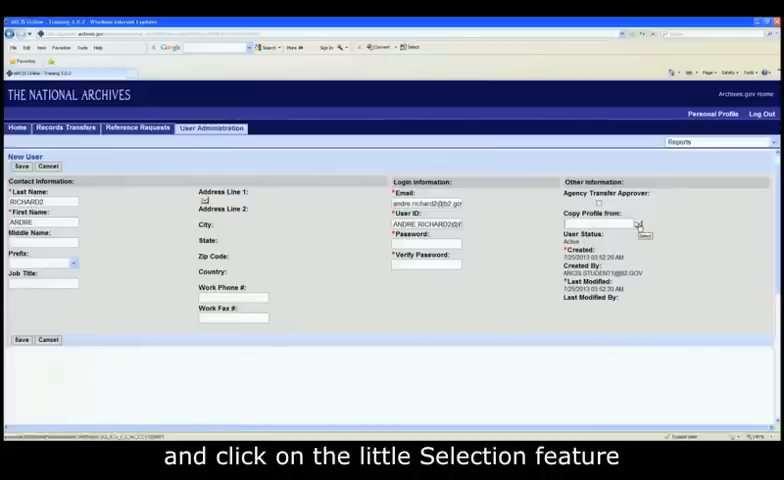
Browse the Copy Profile From user list to choose an existing user's profile to copy.
left_click(638, 224)
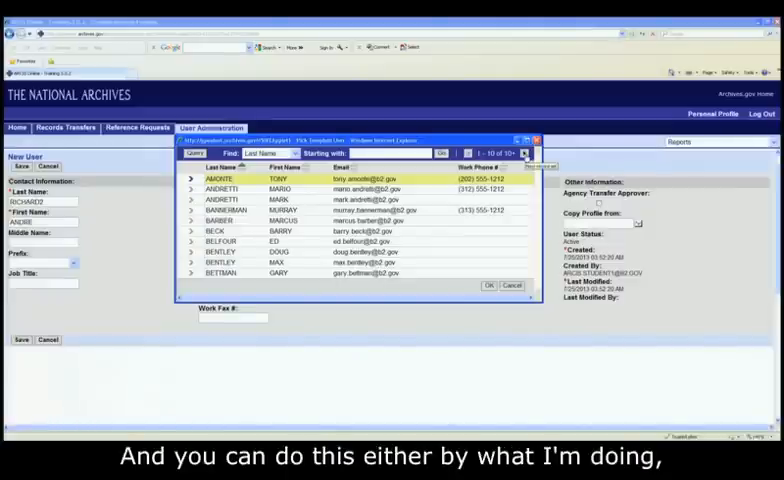
left_click(528, 152)
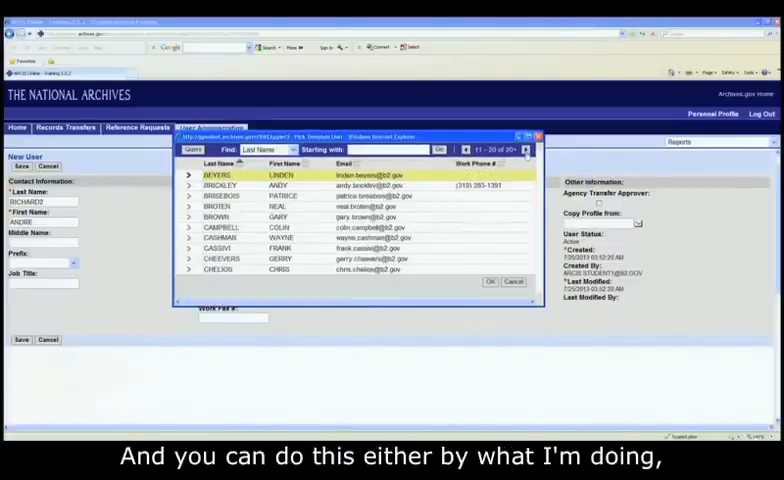
left_click(526, 148)
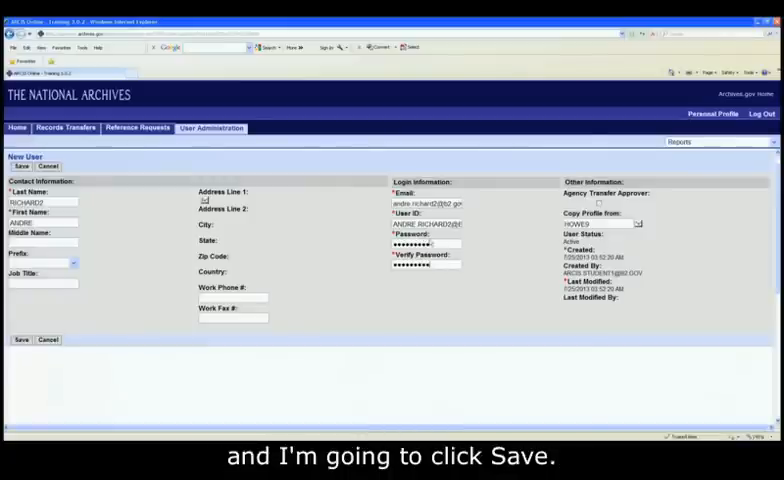
Save the new user account and confirm the save.
left_click(20, 166)
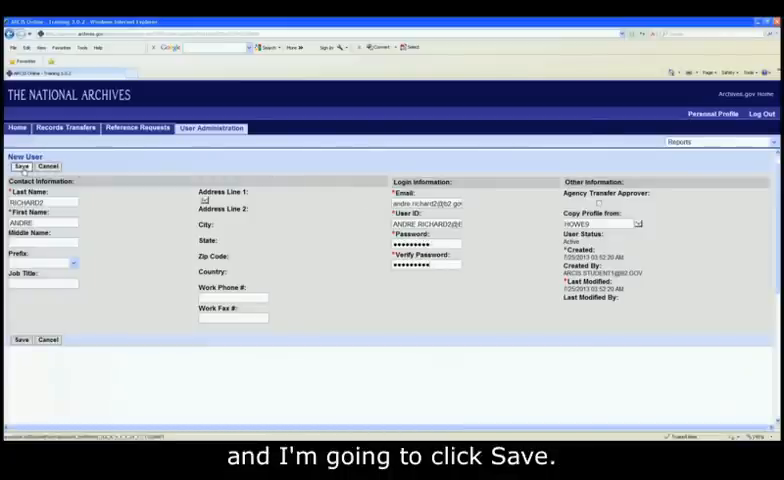
left_click(20, 164)
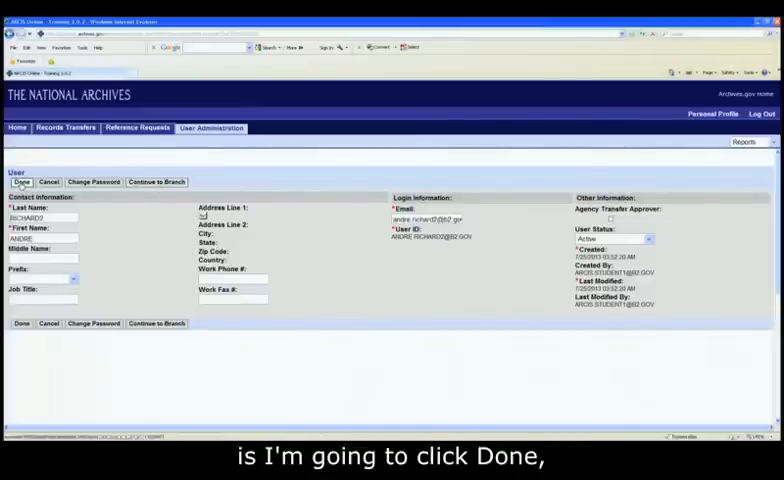
Finish with Done and review the new user's Profile Summary with assigned branches and classifications.
left_click(20, 182)
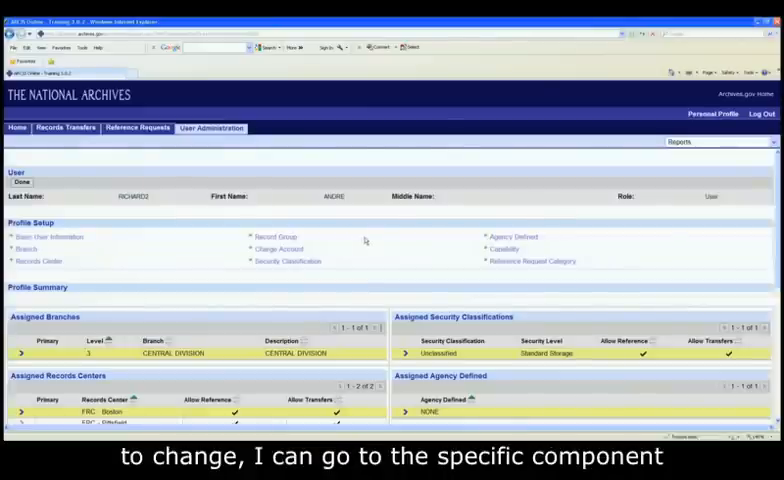
scroll("down", 3)
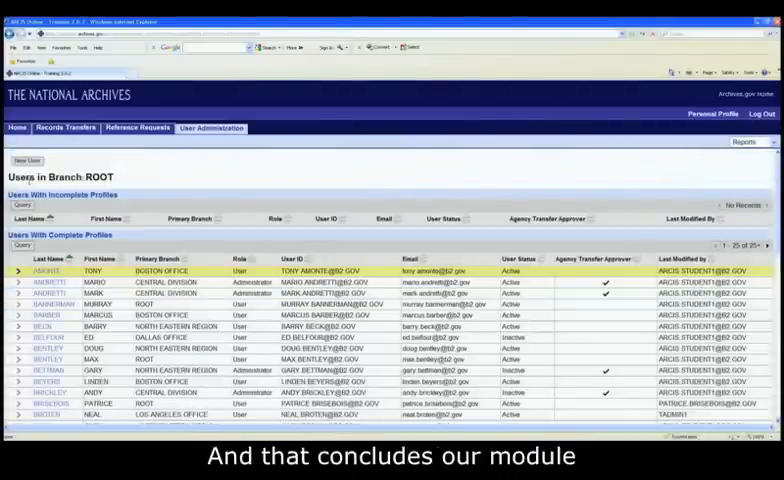
mouse_move(400, 176)
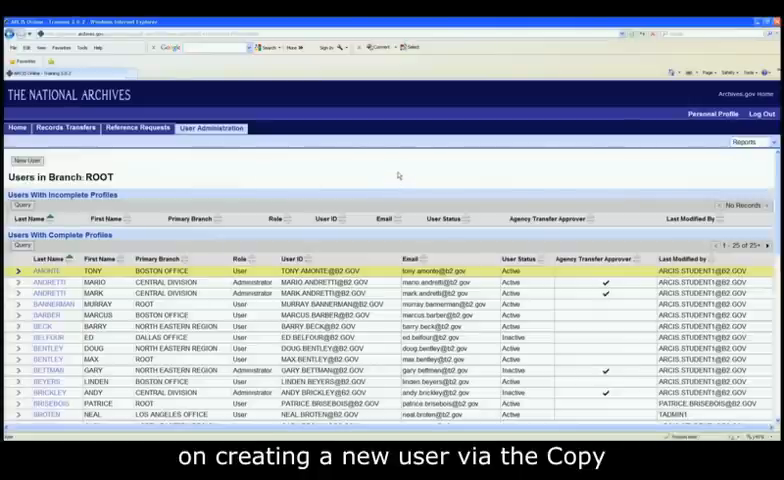